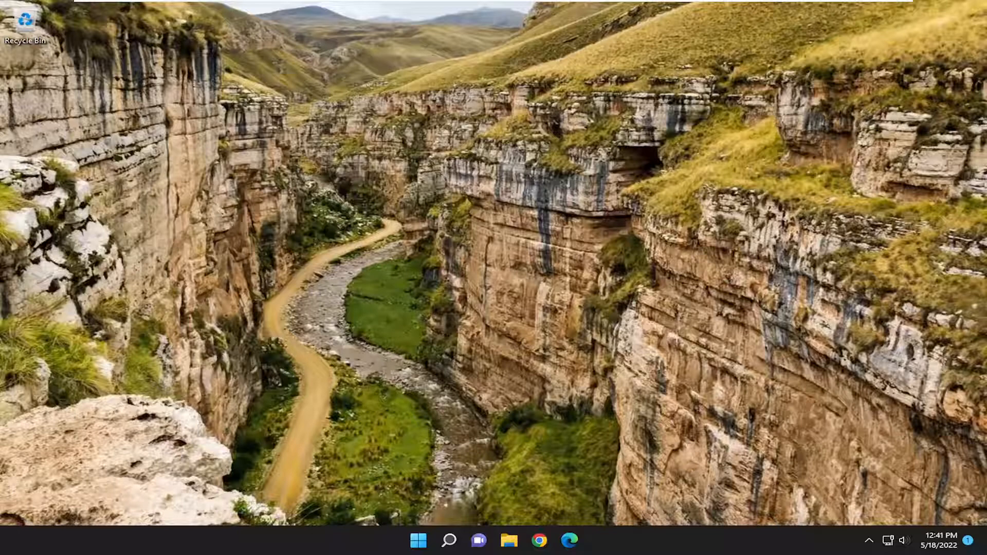
Launch Computer Management from the Start right-click menu to reach Local Users and Groups
{"action": "left_click", "coordinate": [448, 540]}
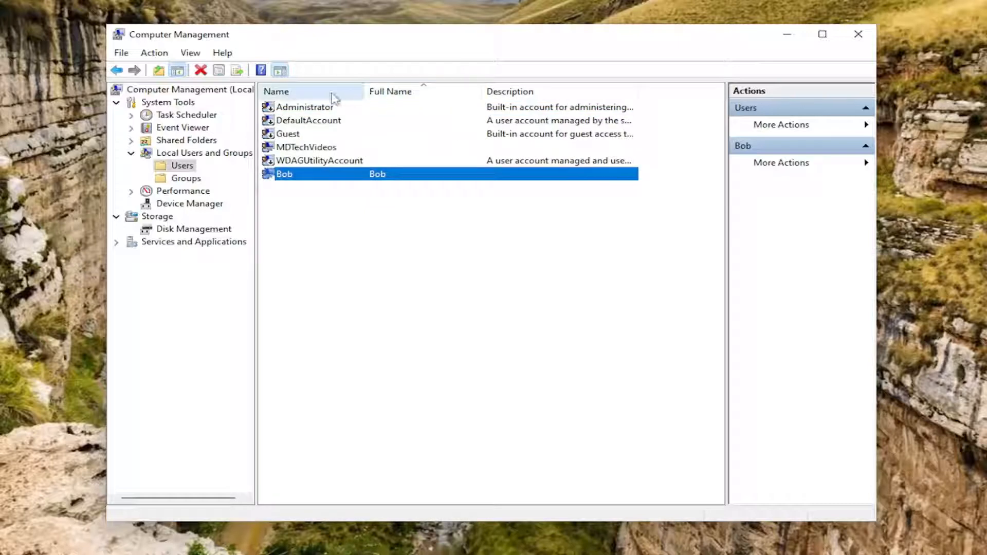
Remove the duplicate local account Bob and confirm the deletion
{"action": "right_click", "coordinate": [284, 120]}
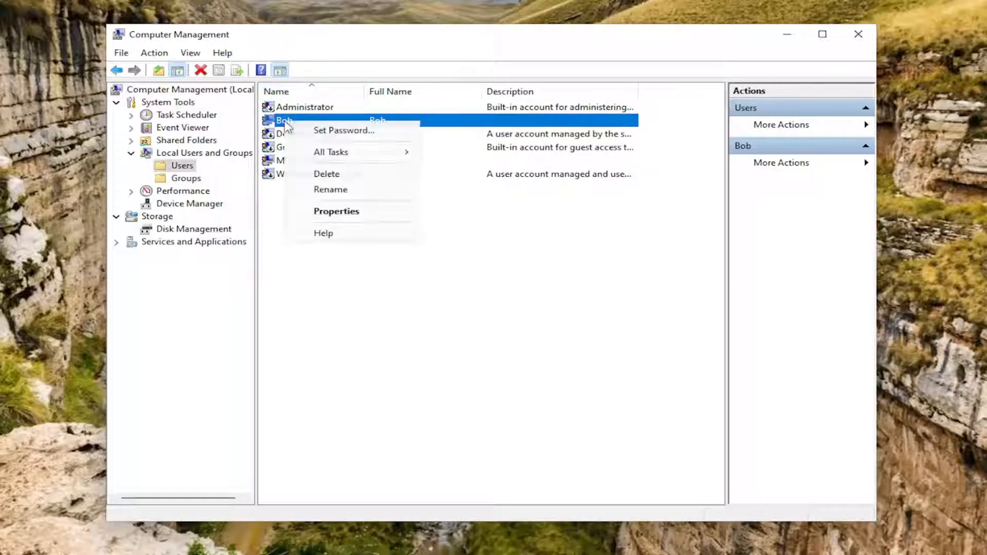
{"action": "left_click", "coordinate": [326, 174]}
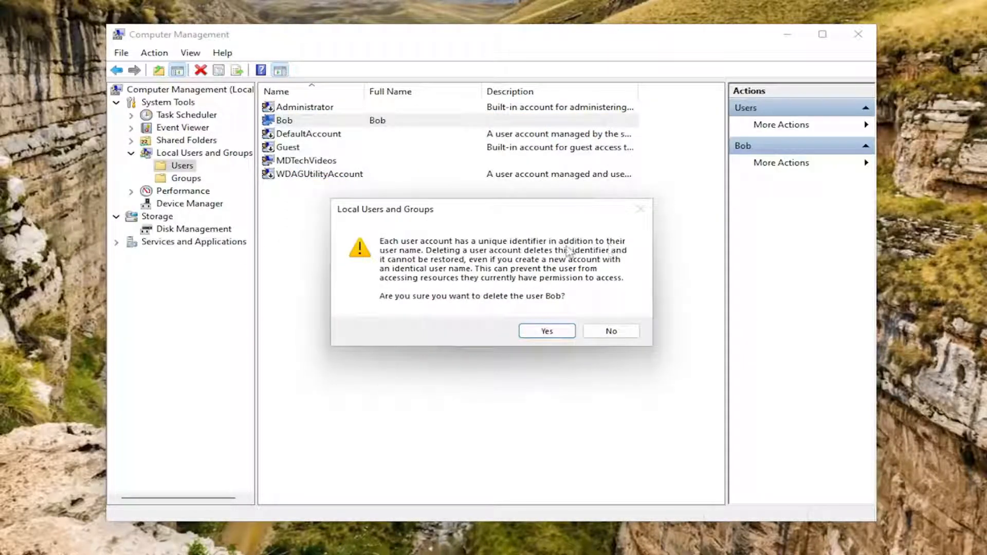
{"action": "mouse_move", "coordinate": [493, 258]}
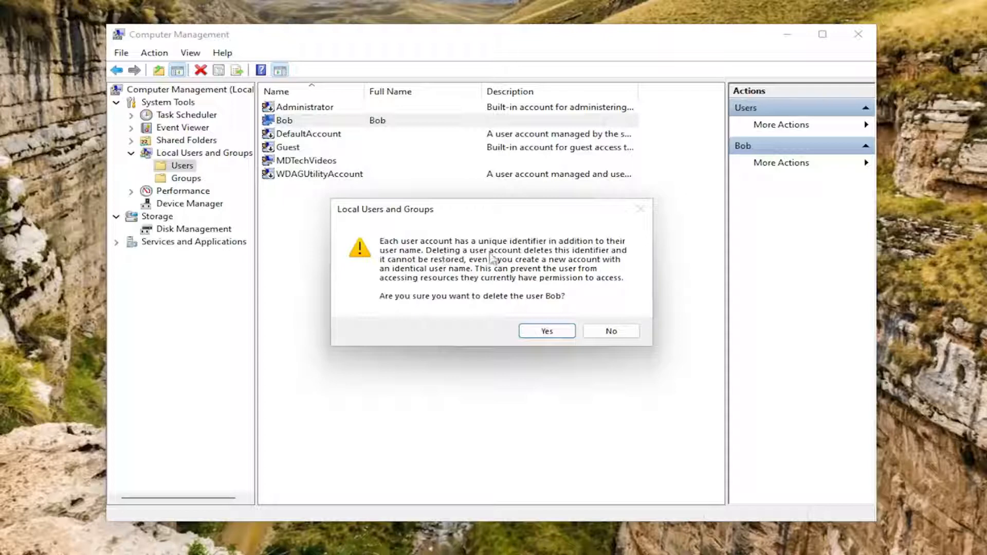
{"action": "mouse_move", "coordinate": [412, 277]}
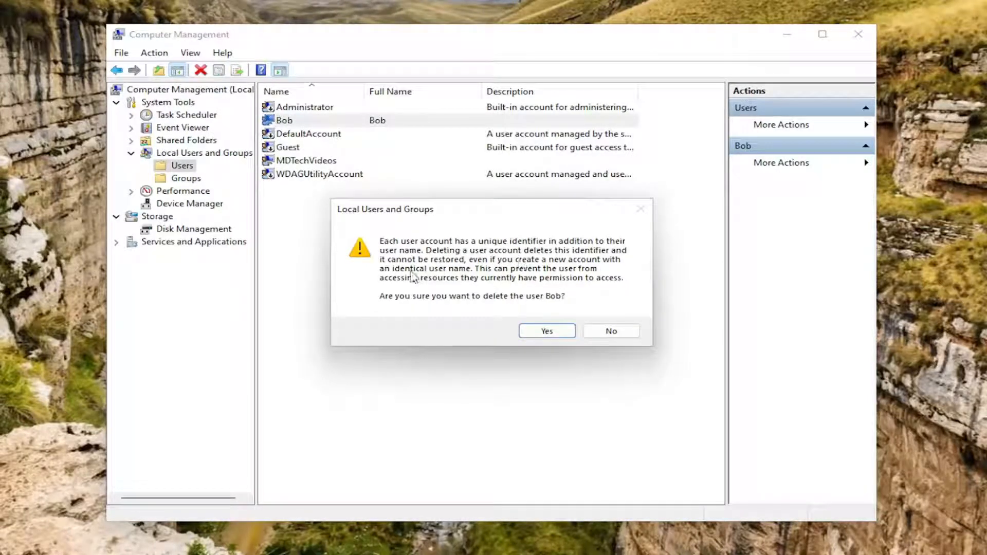
{"action": "mouse_move", "coordinate": [516, 269]}
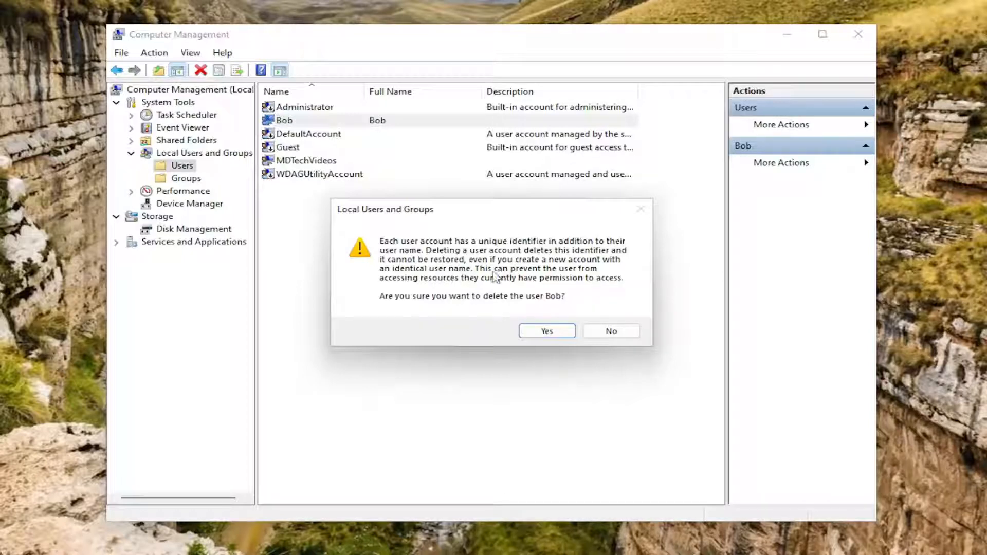
{"action": "mouse_move", "coordinate": [410, 291]}
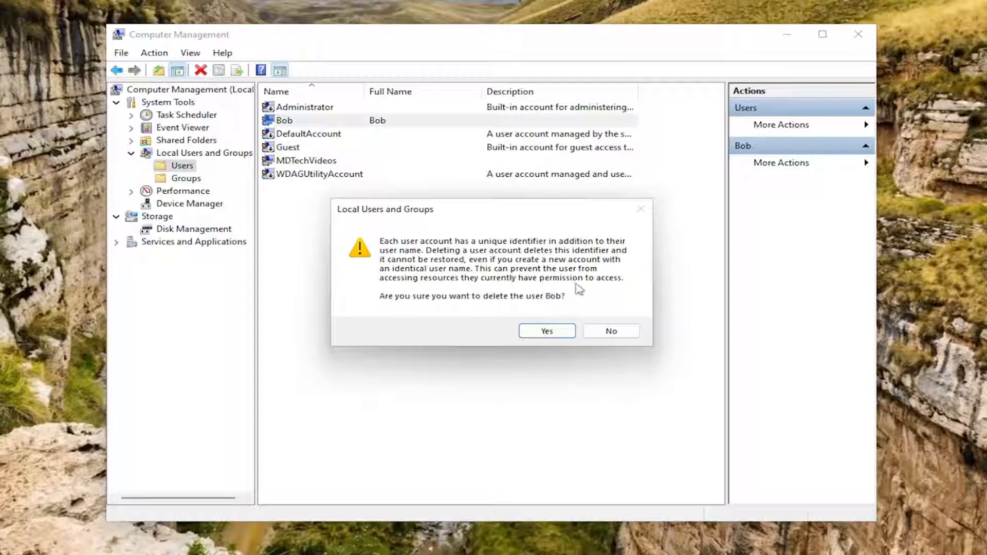
{"action": "mouse_move", "coordinate": [591, 296]}
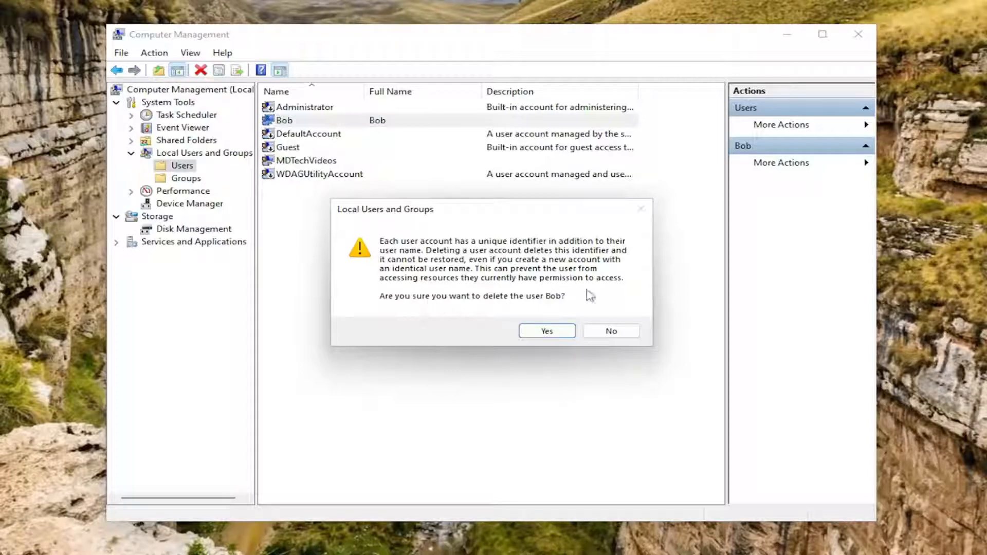
{"action": "left_click", "coordinate": [545, 330]}
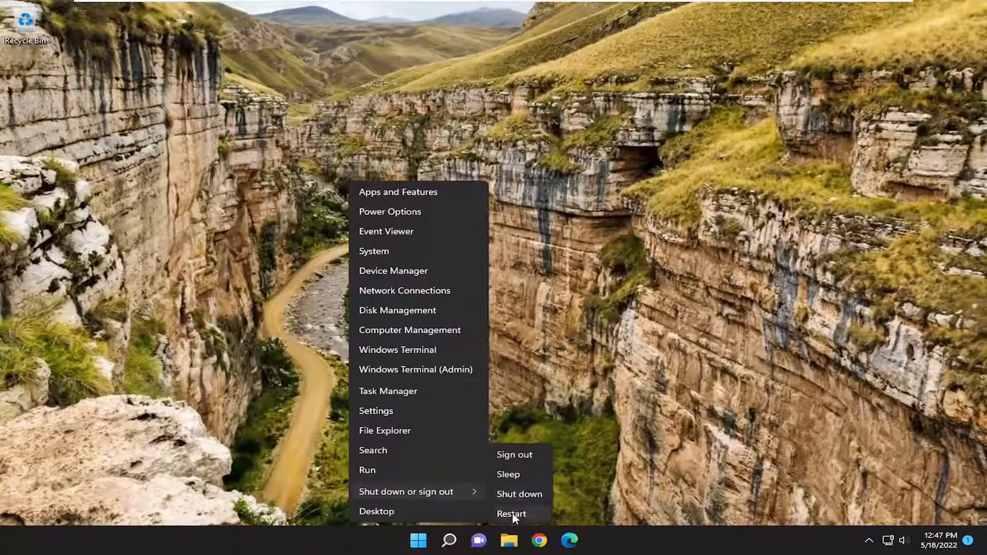
Dismiss the Start system-shortcut menu so the desktop is clear
{"action": "left_click", "coordinate": [511, 514]}
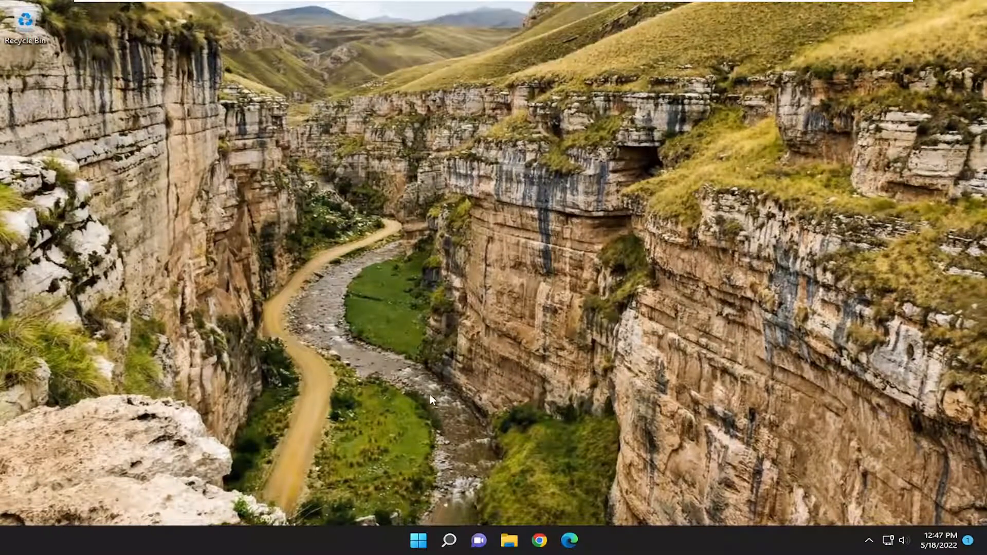
{"action": "mouse_move", "coordinate": [456, 507]}
{"action": "type", "text": "cmd"}
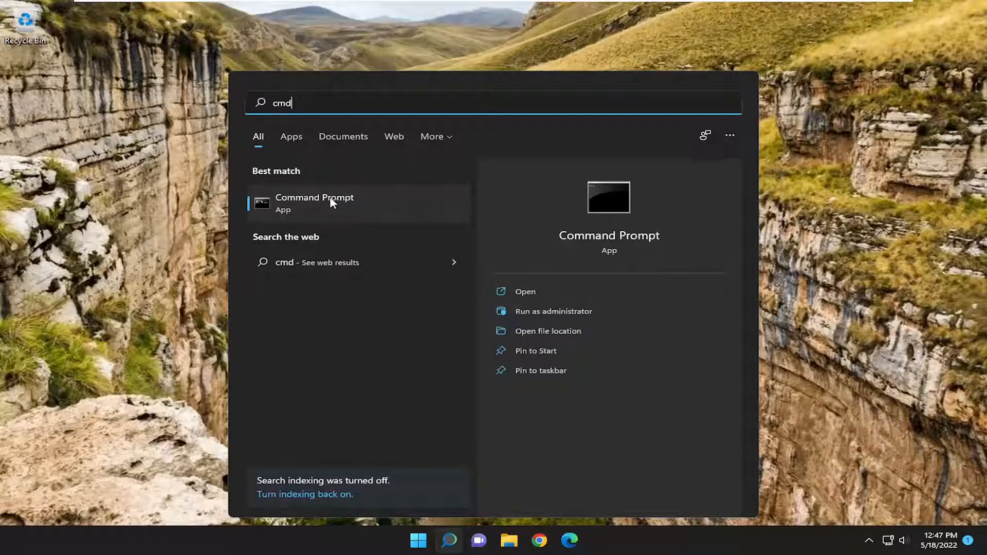
Launch Command Prompt as administrator and approve the User Account Control prompt
{"action": "right_click", "coordinate": [314, 202]}
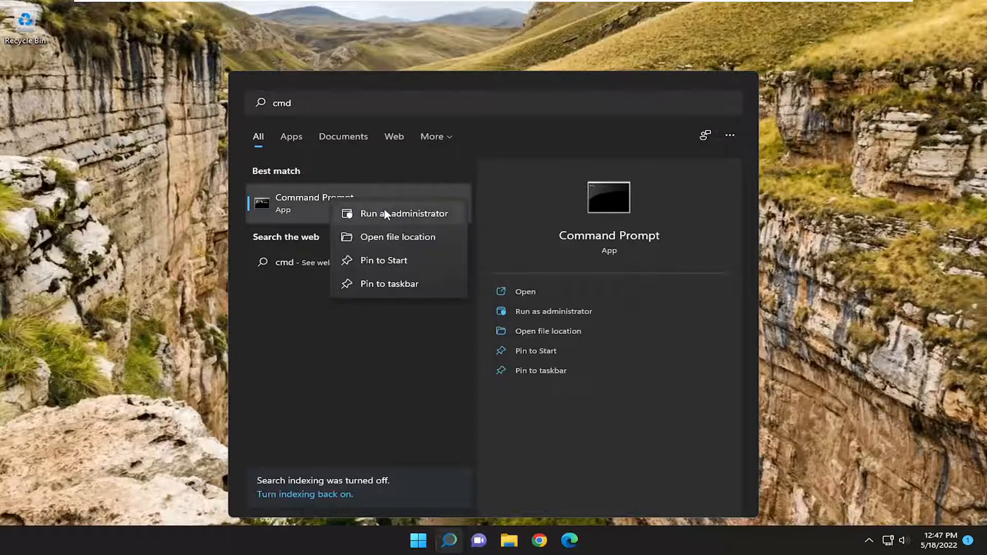
{"action": "left_click", "coordinate": [406, 214]}
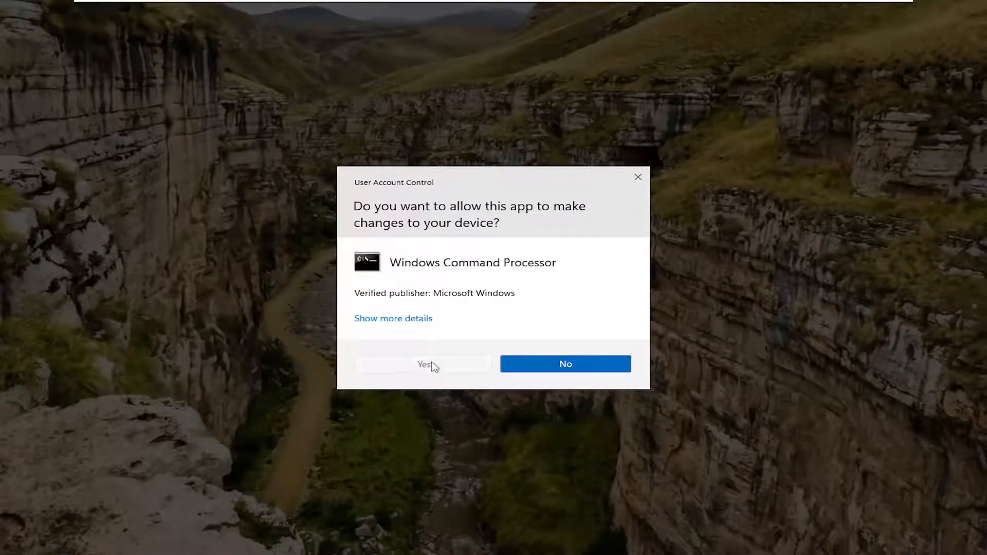
{"action": "left_click", "coordinate": [422, 364]}
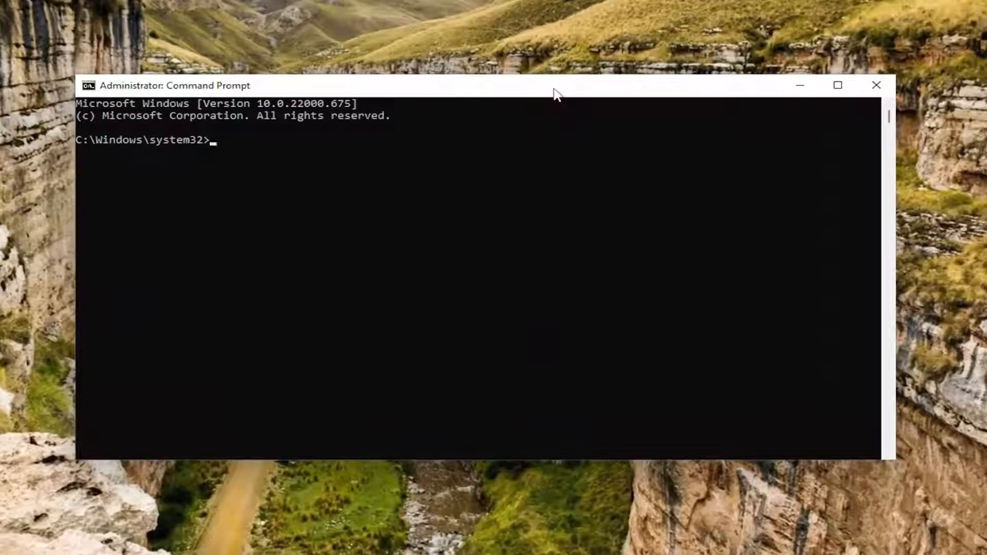
Enter the system file check command sfc /scannow at the administrator prompt
{"action": "type", "text": "sfc"}
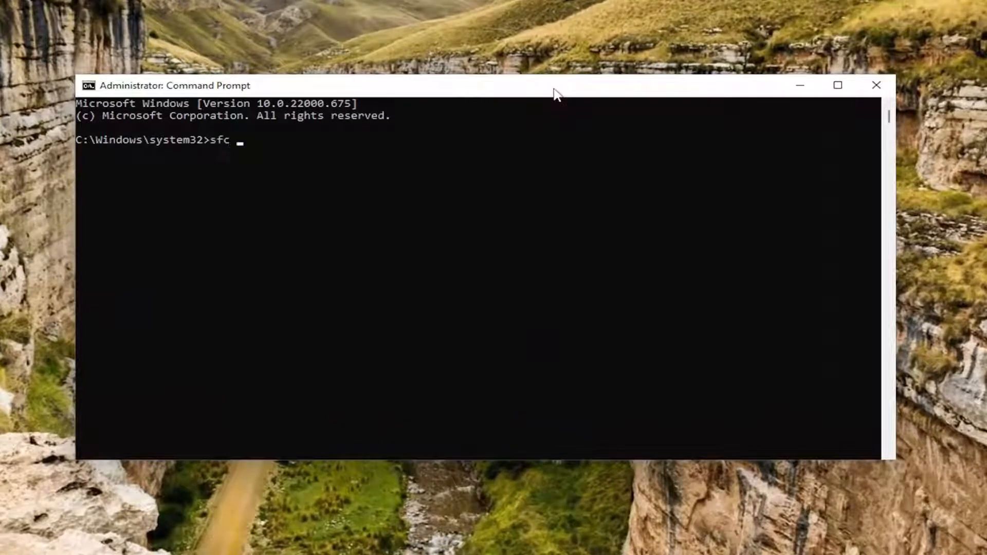
{"action": "type", "text": "/scannow"}
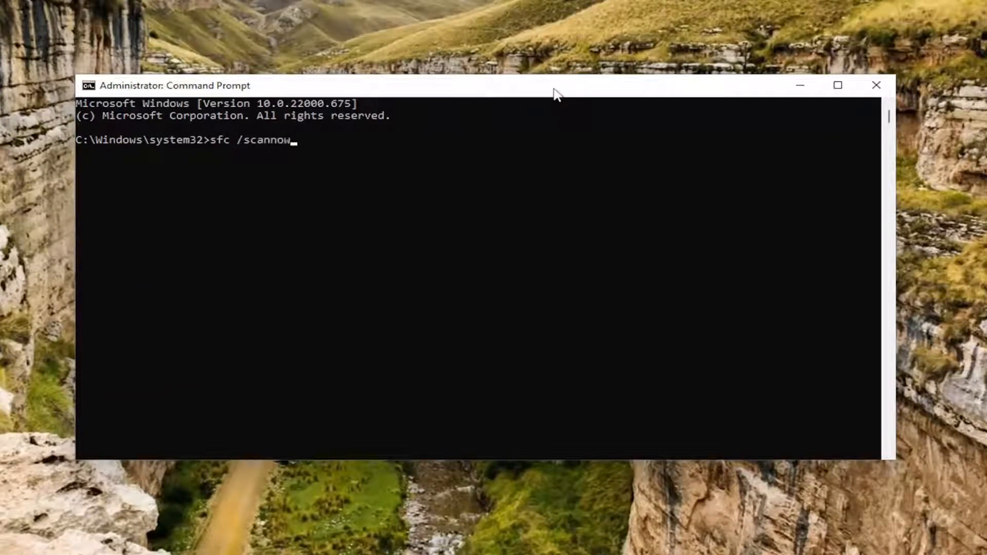
{"action": "mouse_move", "coordinate": [298, 178]}
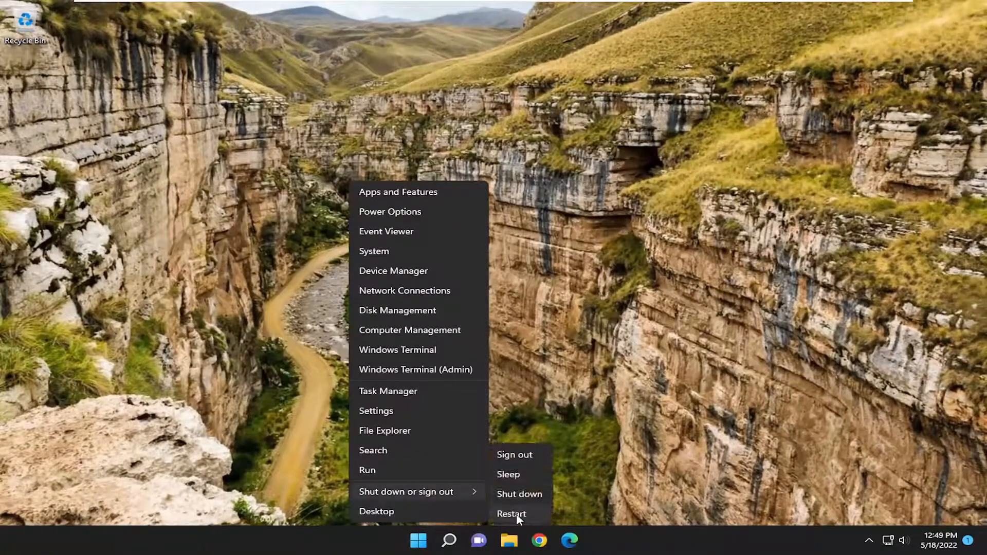
Restart the PC from the Start menu's shut down or sign out options
{"action": "left_click", "coordinate": [511, 514]}
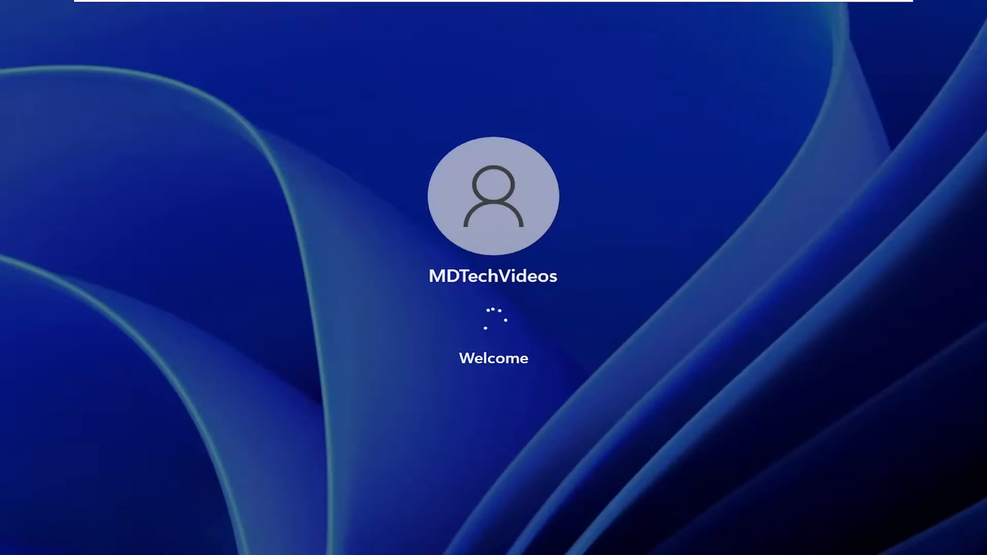